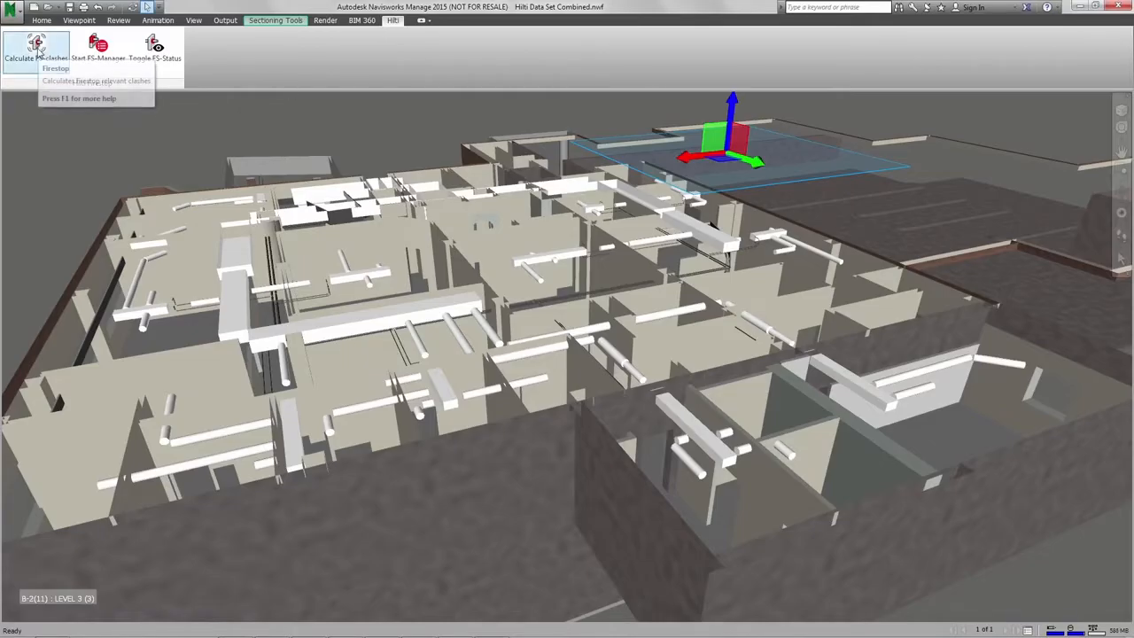
# Run Calculate FS-clashes to detect firestop penetrations and show the Firestop clash test.
pyautogui.click(36, 46)
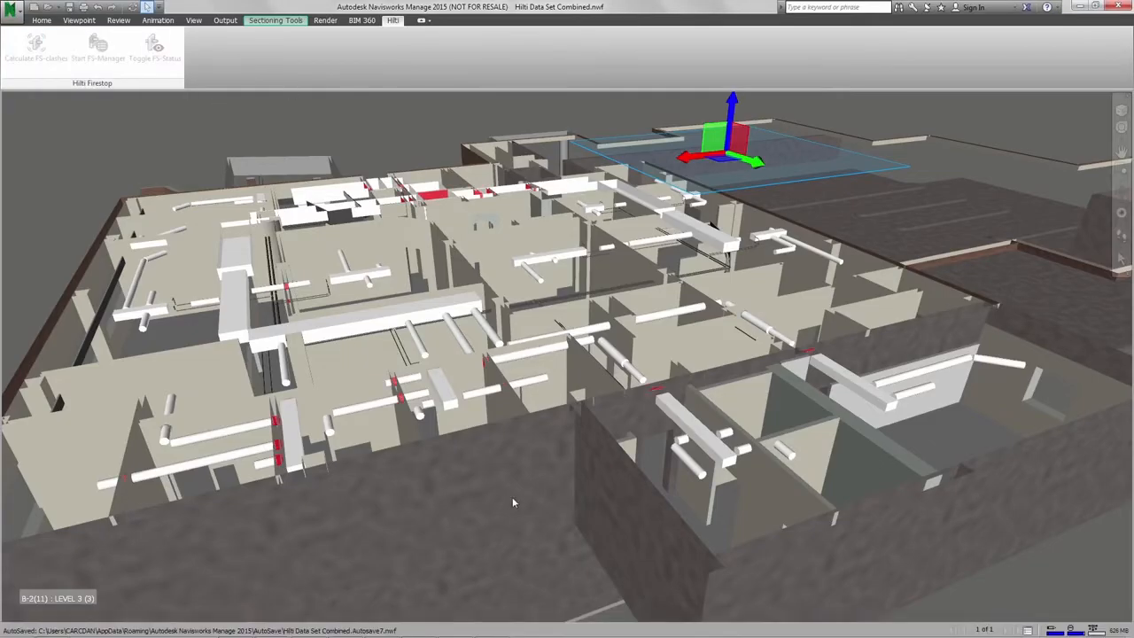
pyautogui.click(35, 44)
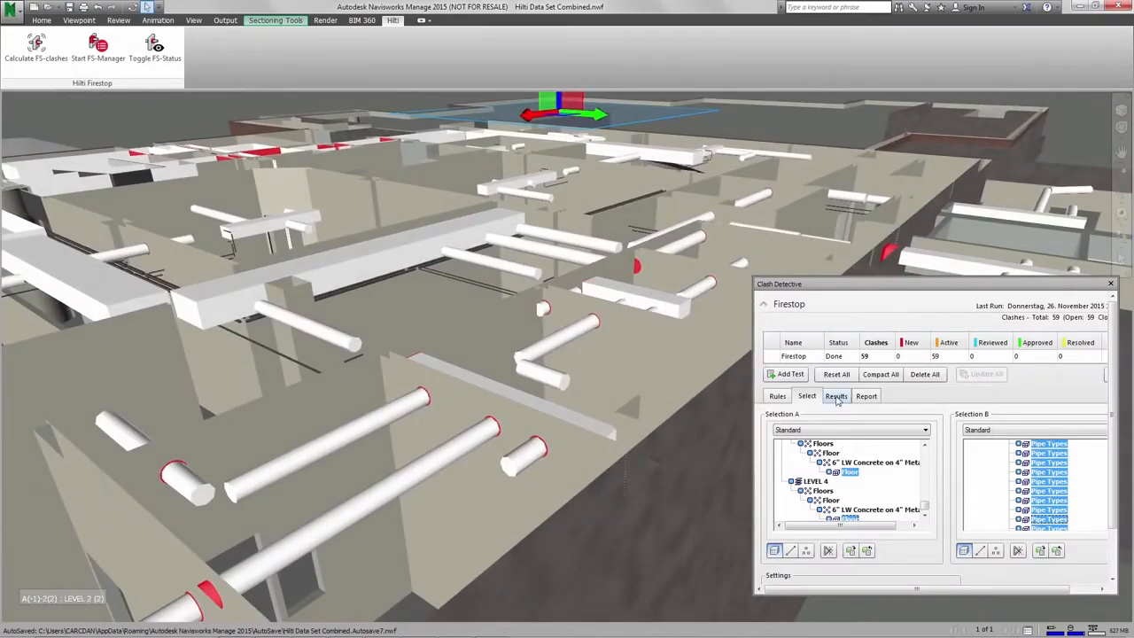
# Show the Firestop test's 59 clash results and view one clash in the model.
pyautogui.click(835, 396)
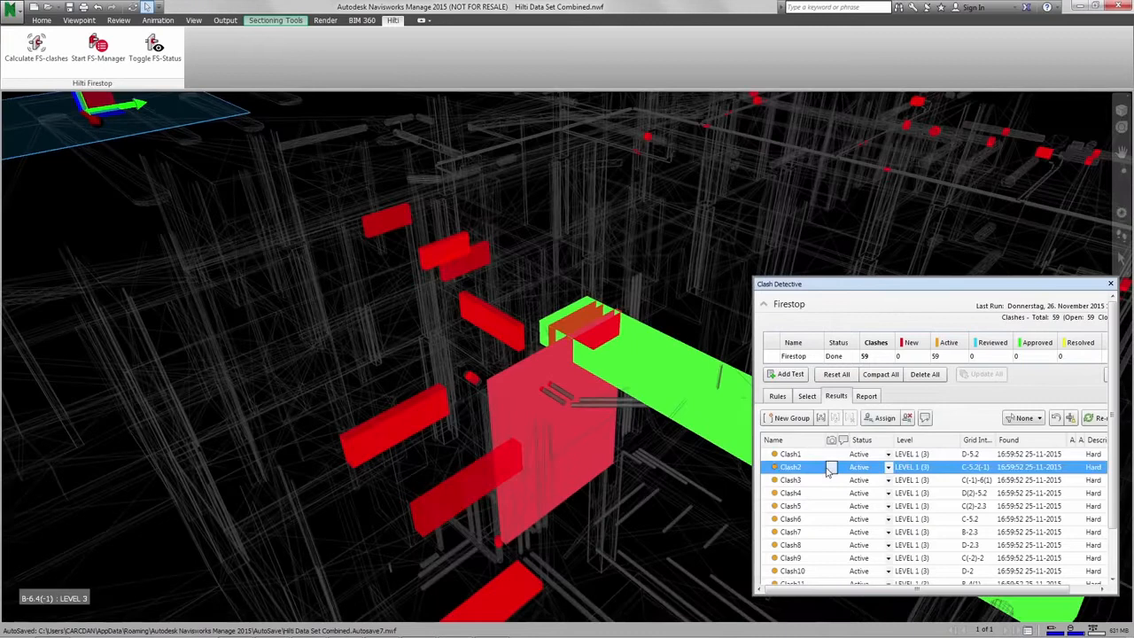
pyautogui.click(790, 506)
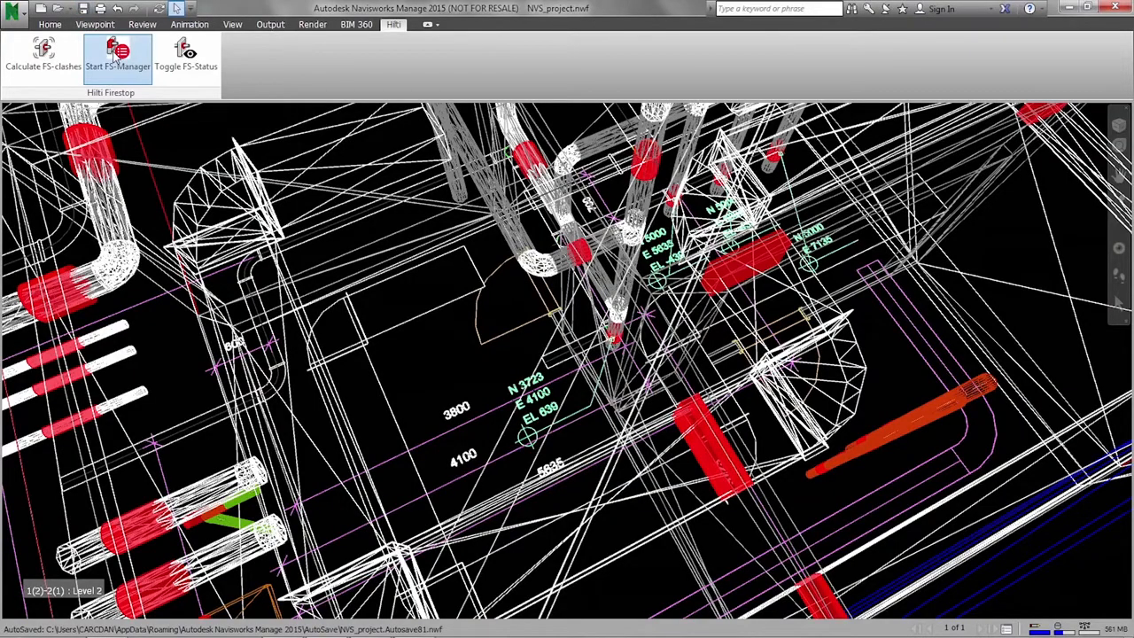
# Launch Hilti FireStop Manager for the NVS project's detected clashes.
pyautogui.click(118, 54)
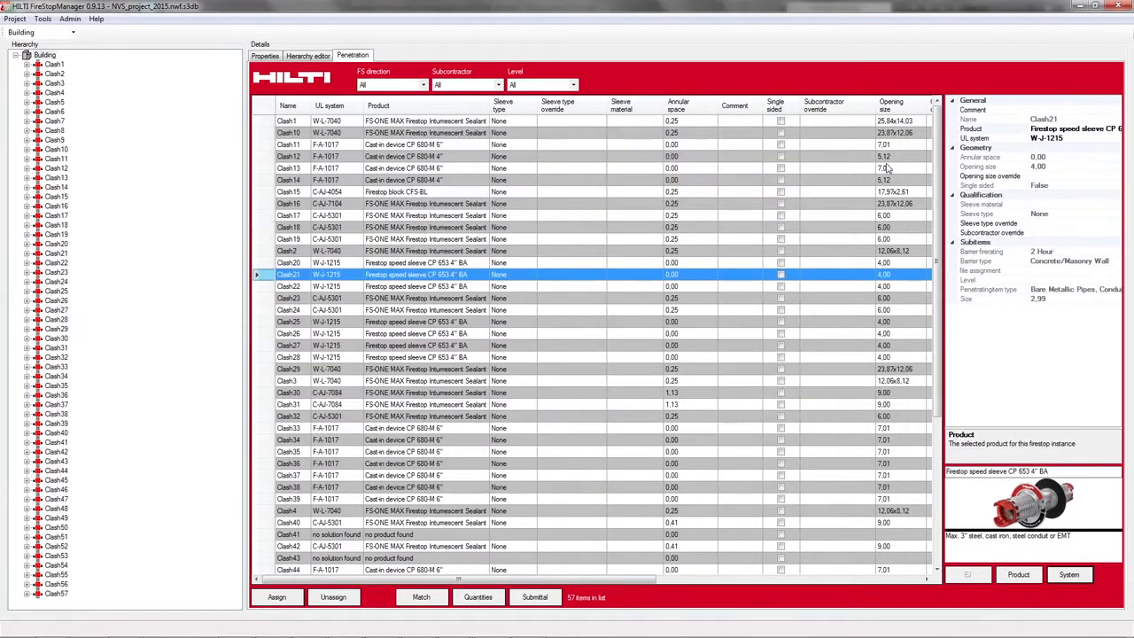
# Export the Firestop Submittal Package PDF and title it 'Hospital Dallas'.
pyautogui.click(1115, 128)
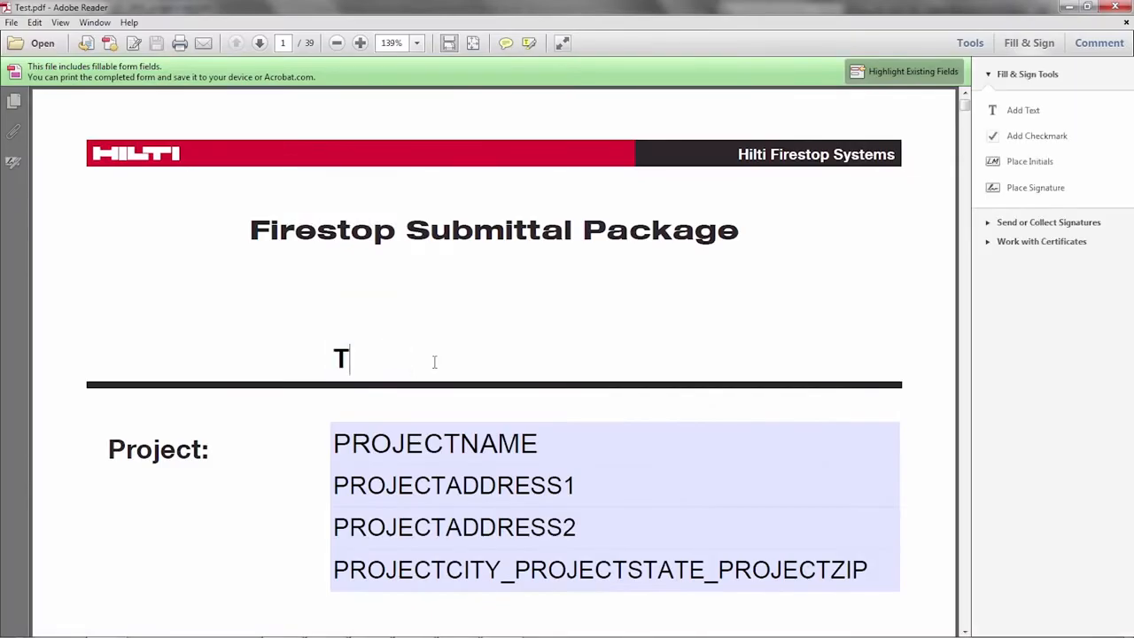
pyautogui.write('Hospital Dallas')
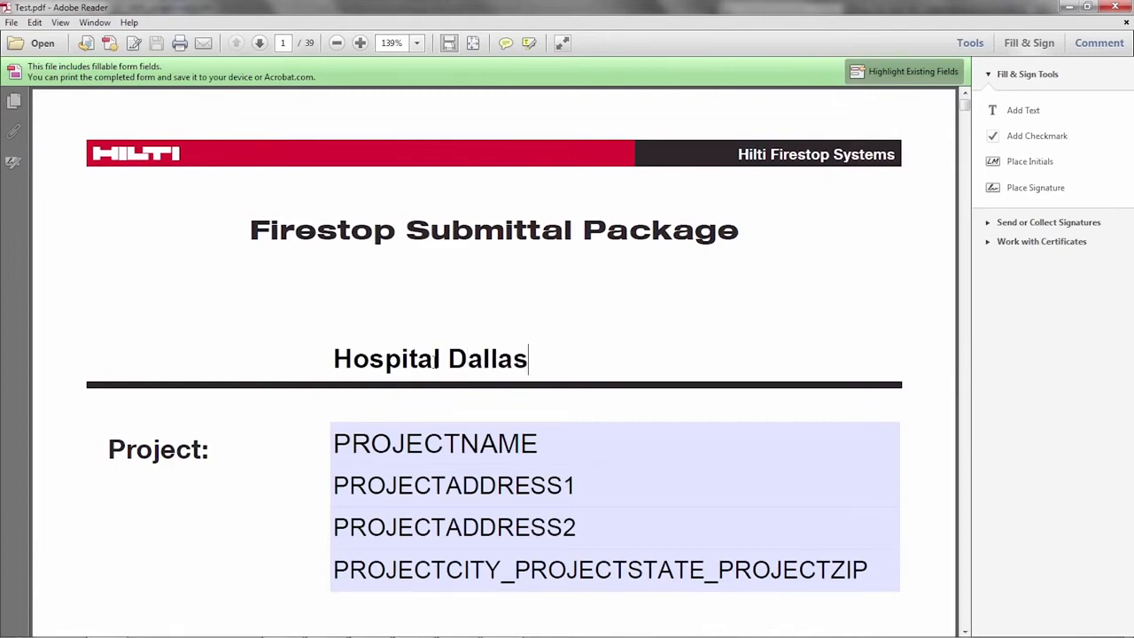